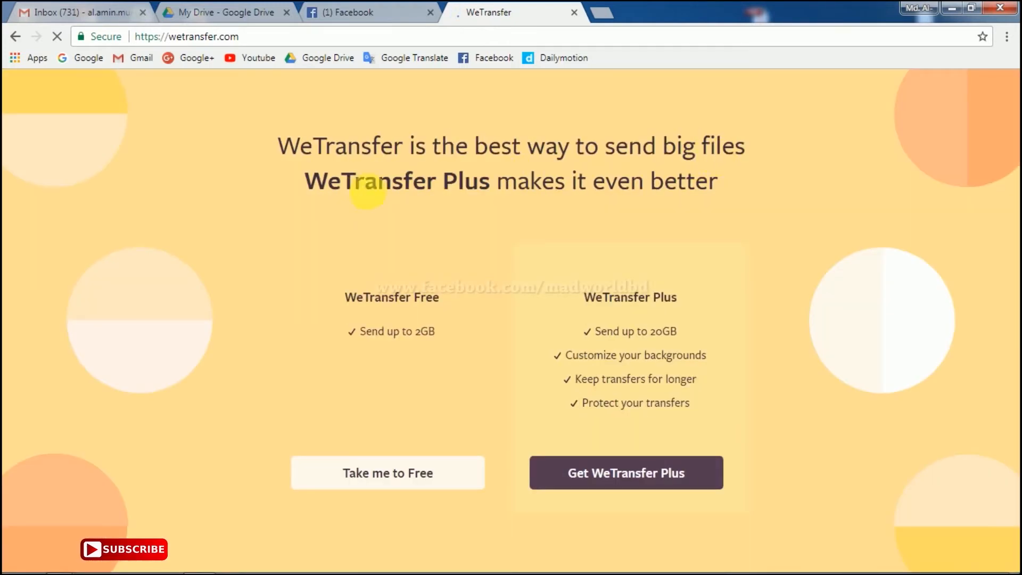
mouse_move(716, 193)
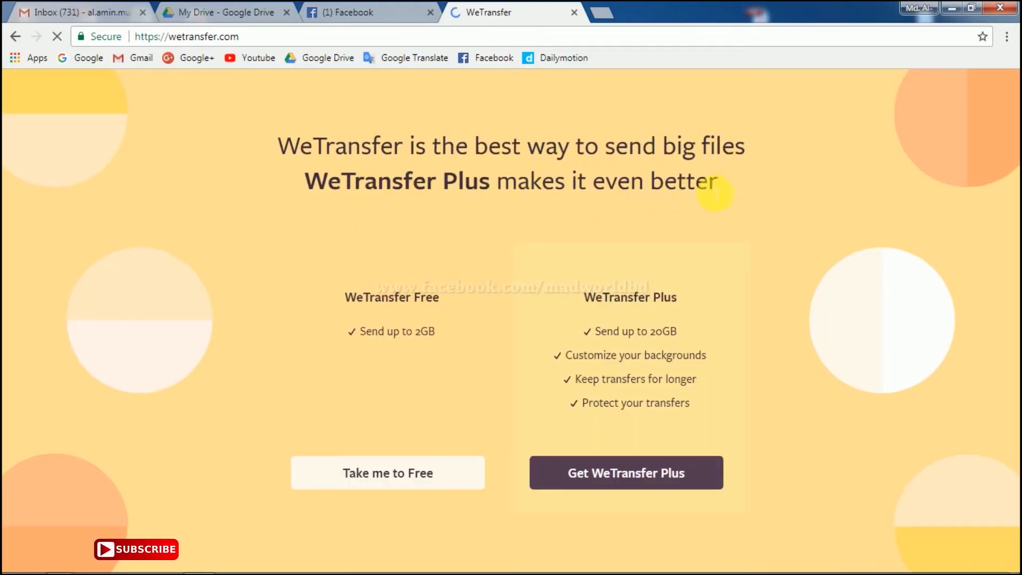
mouse_move(439, 313)
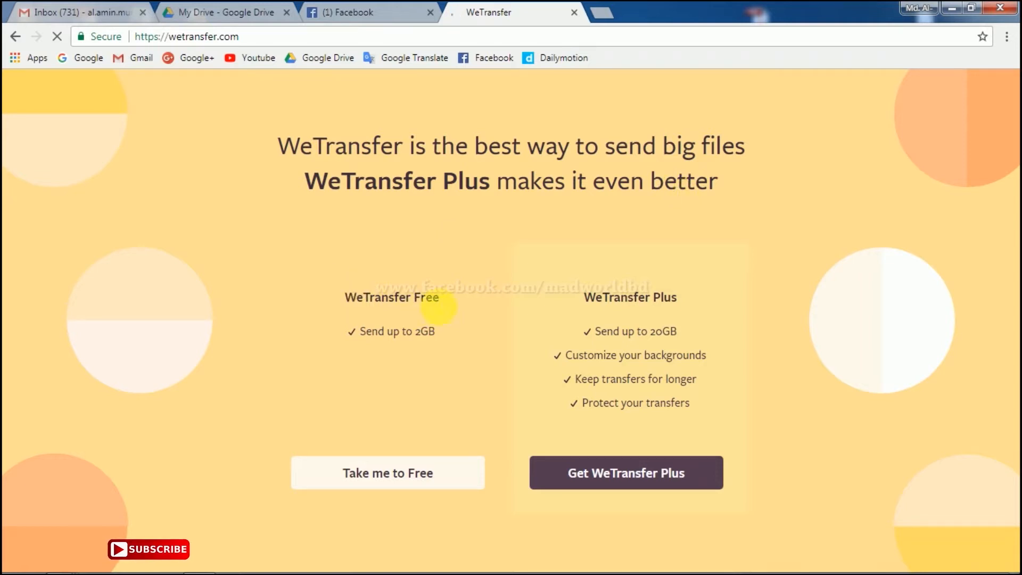
mouse_move(453, 345)
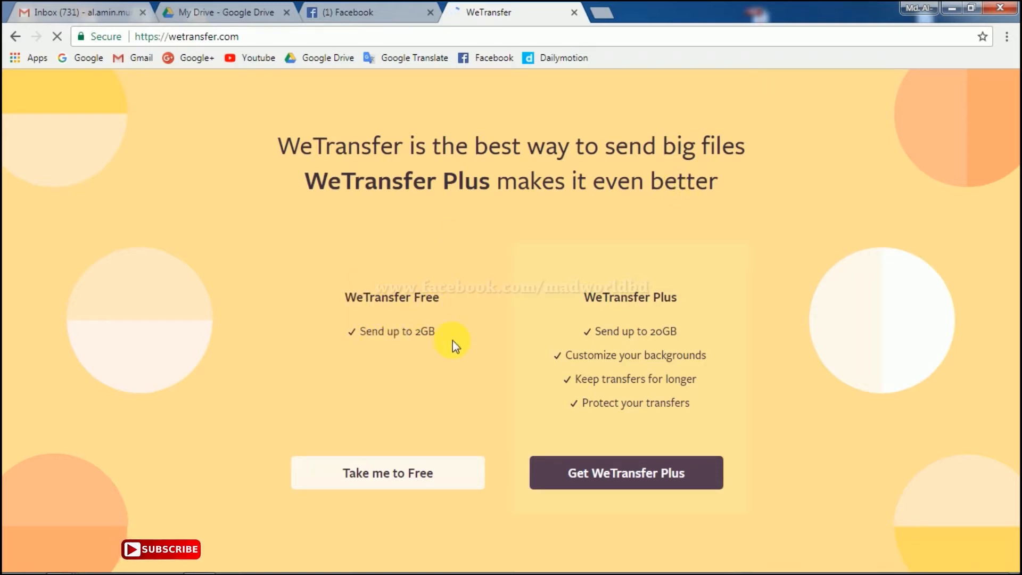
mouse_move(660, 312)
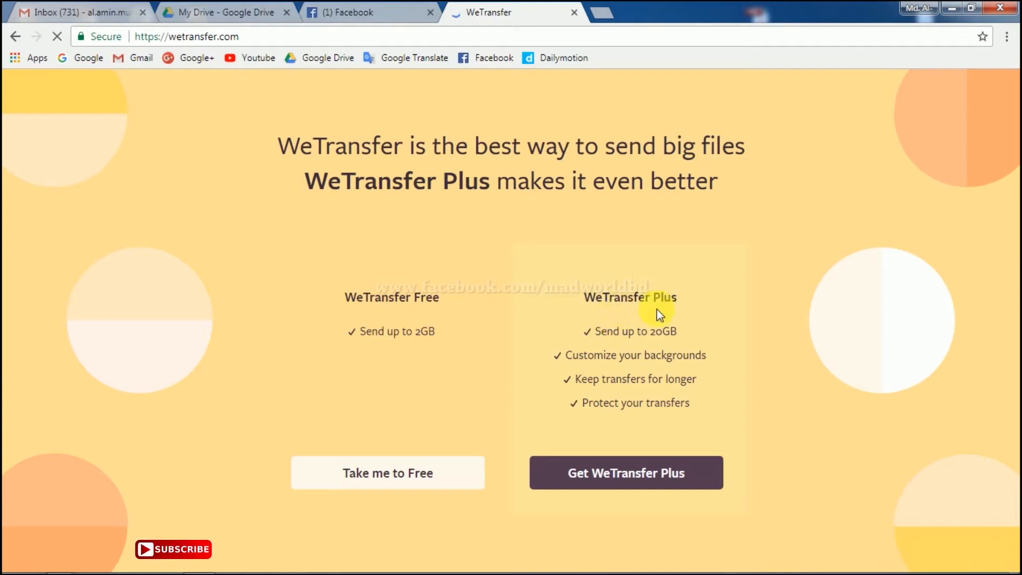
mouse_move(610, 362)
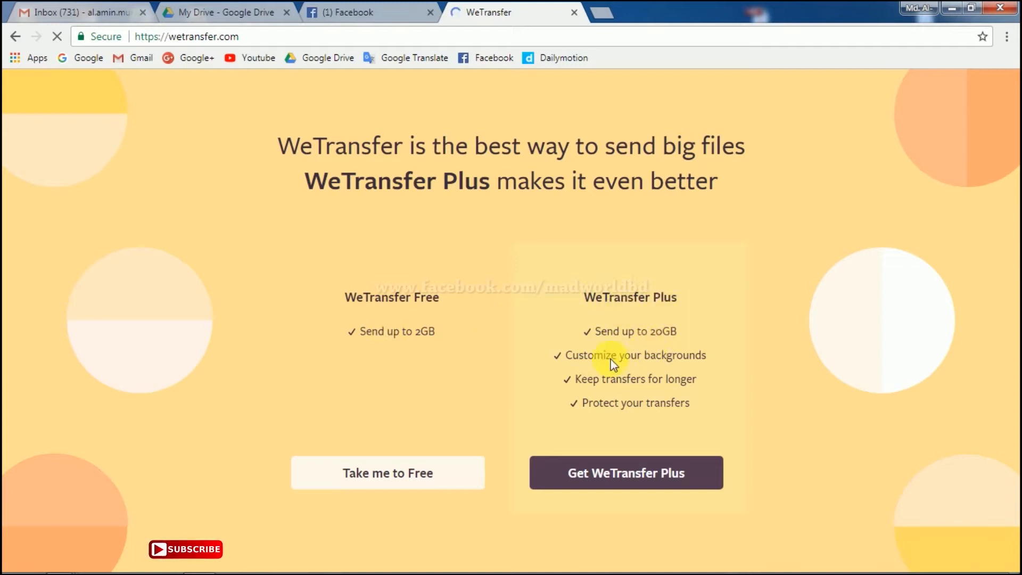
mouse_move(661, 379)
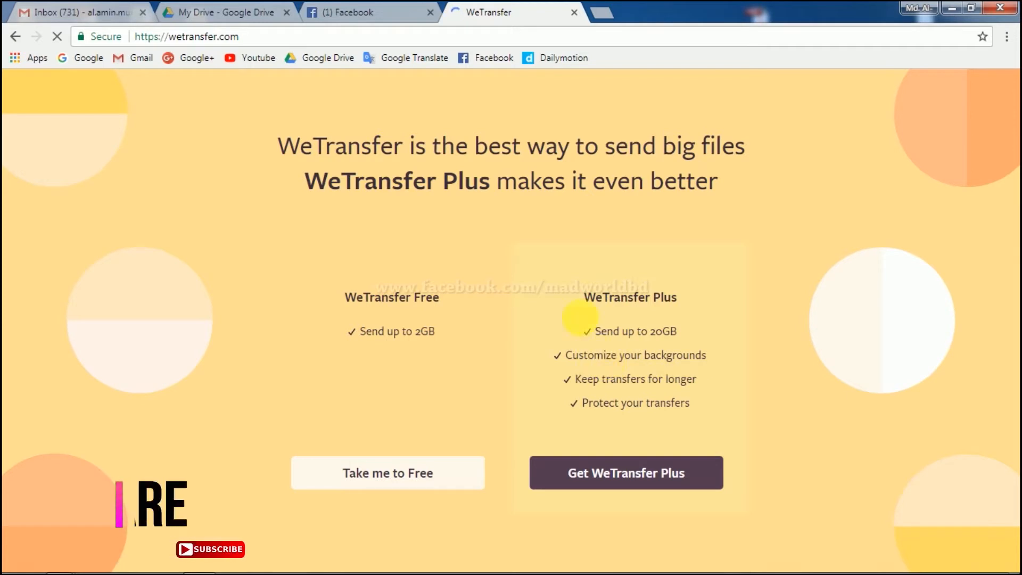
mouse_move(382, 479)
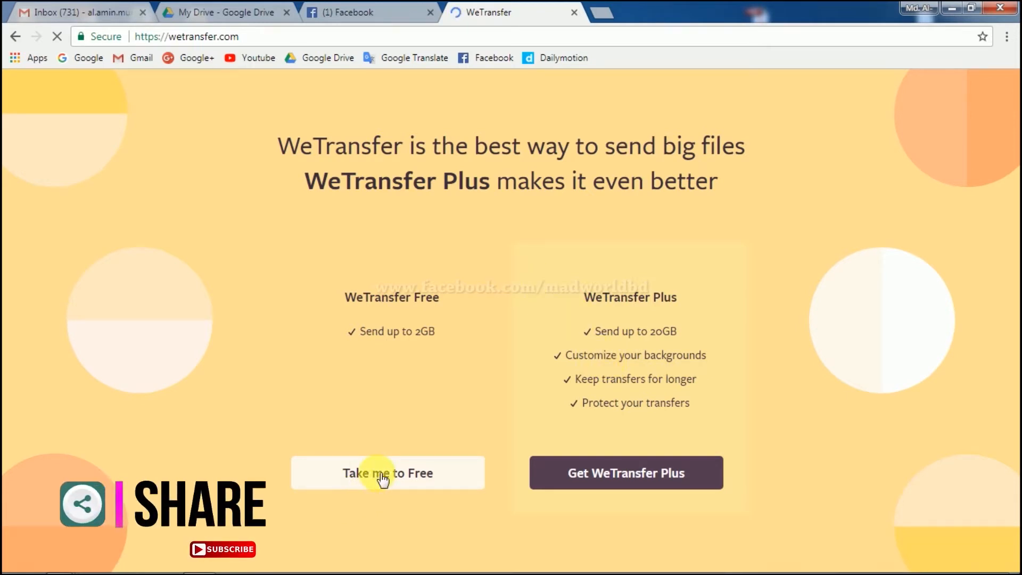
Continue with the free WeTransfer plan and accept the terms and cookie policy.
left_click(387, 472)
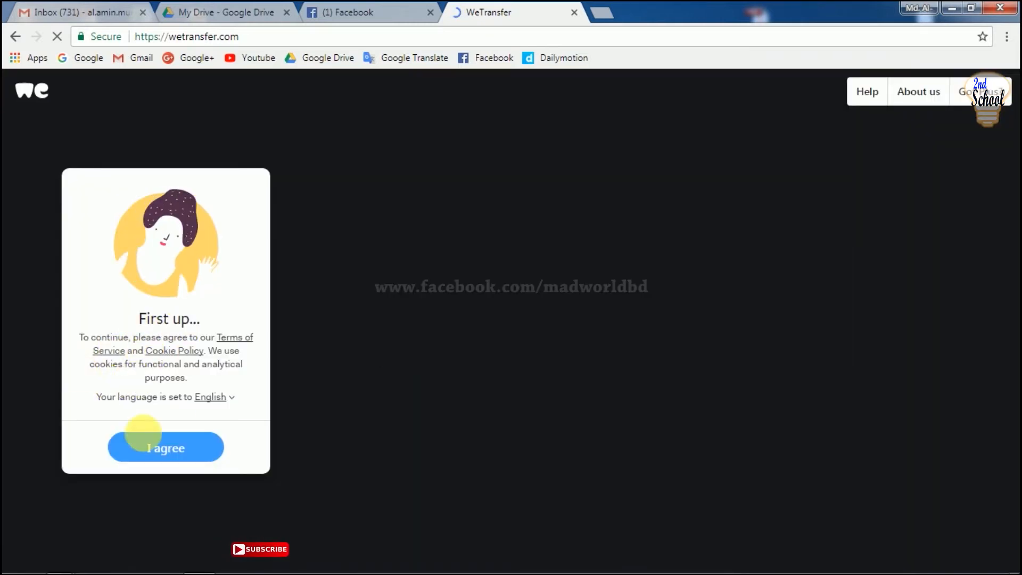
left_click(165, 448)
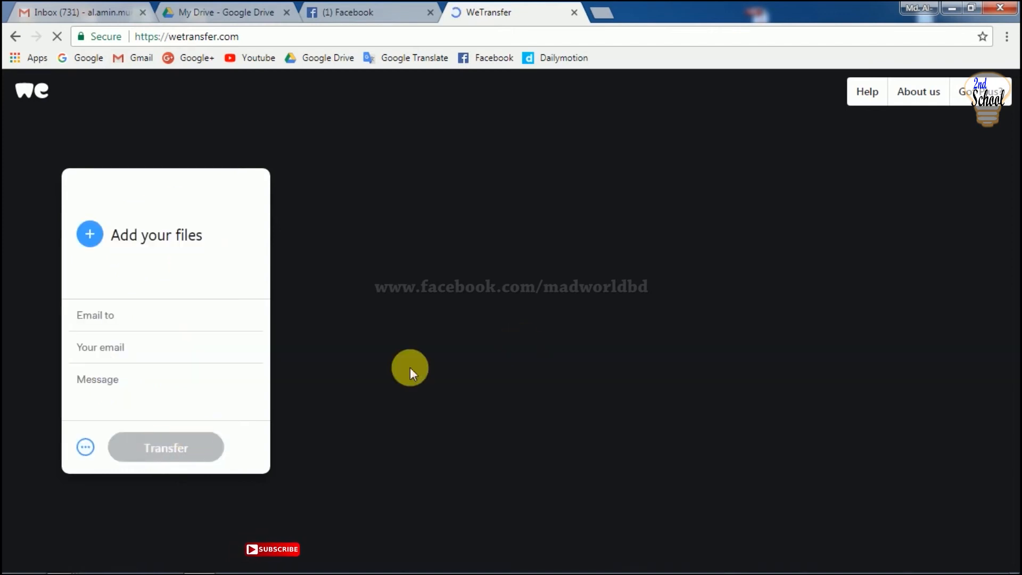
mouse_move(89, 234)
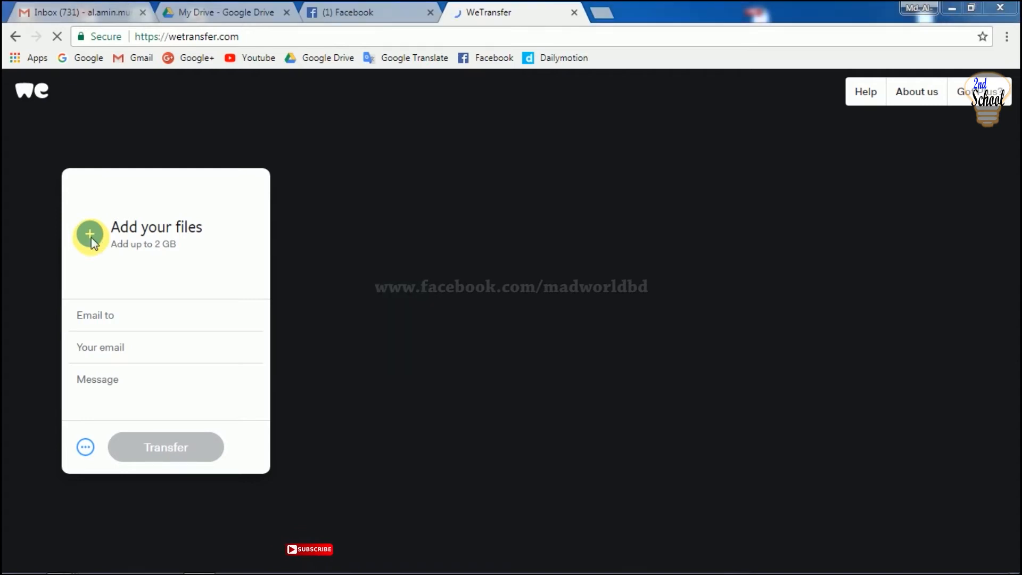
left_click(89, 234)
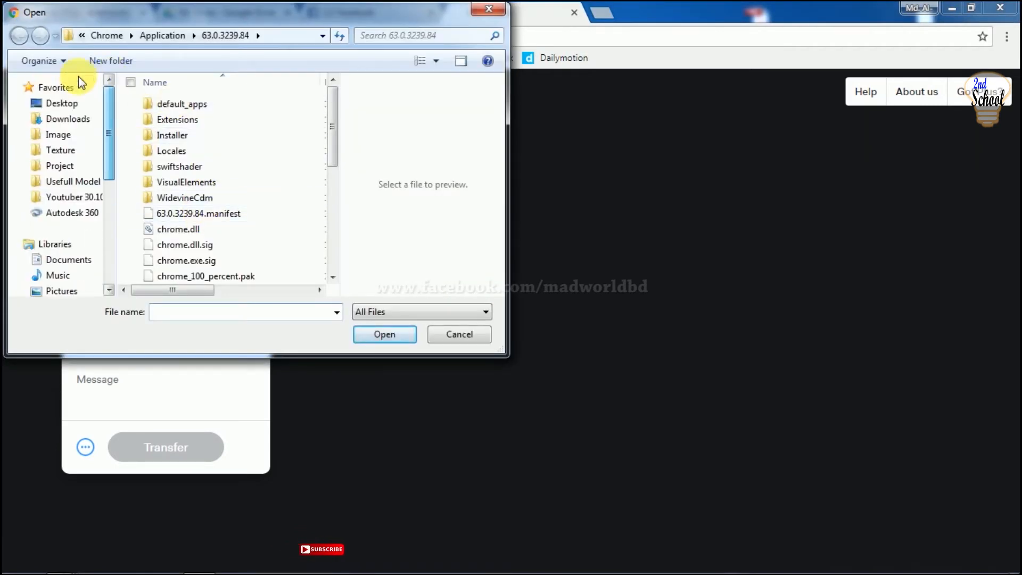
left_click(62, 104)
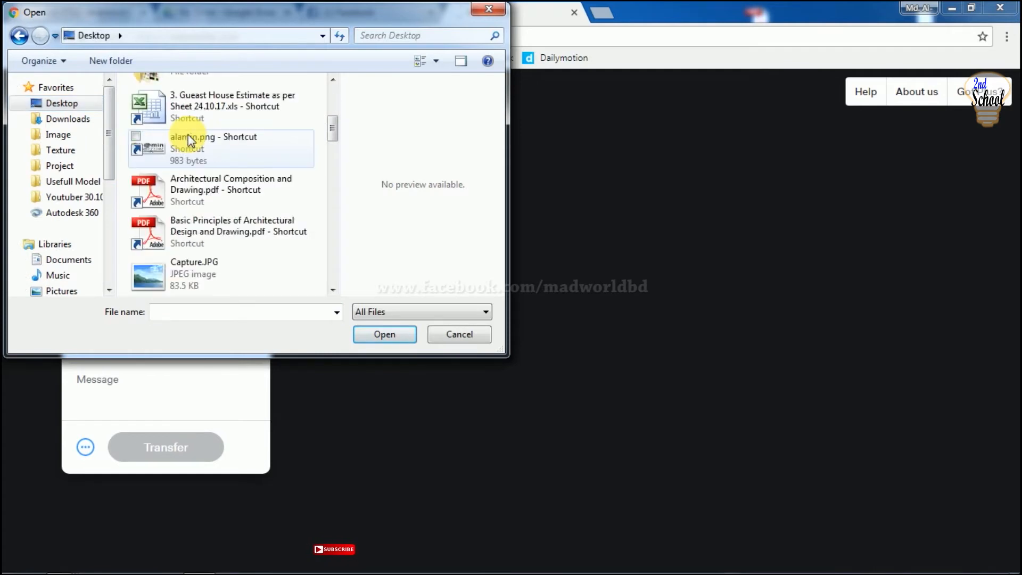
scroll("down", 3)
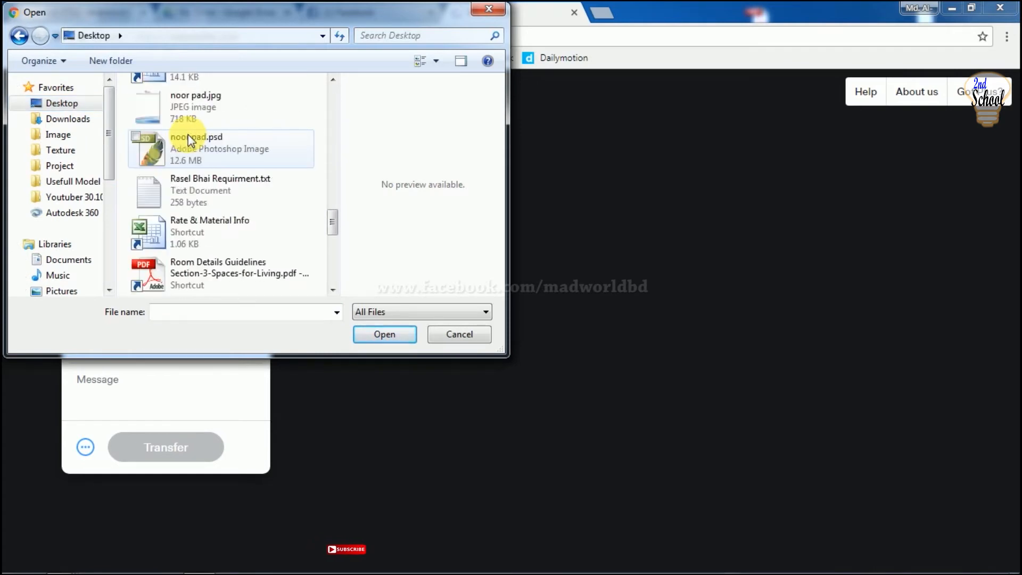
left_click(458, 333)
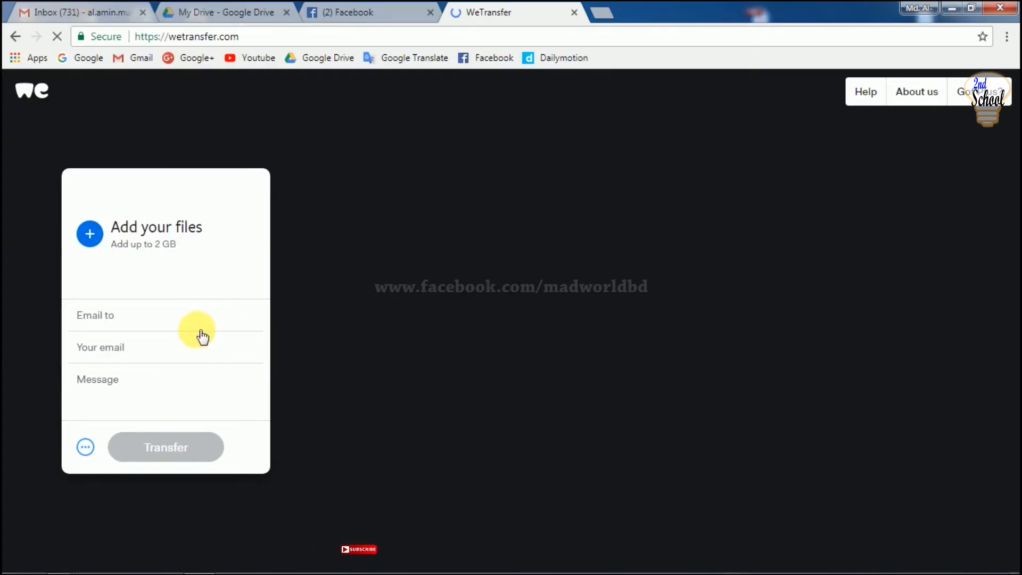
left_click(90, 233)
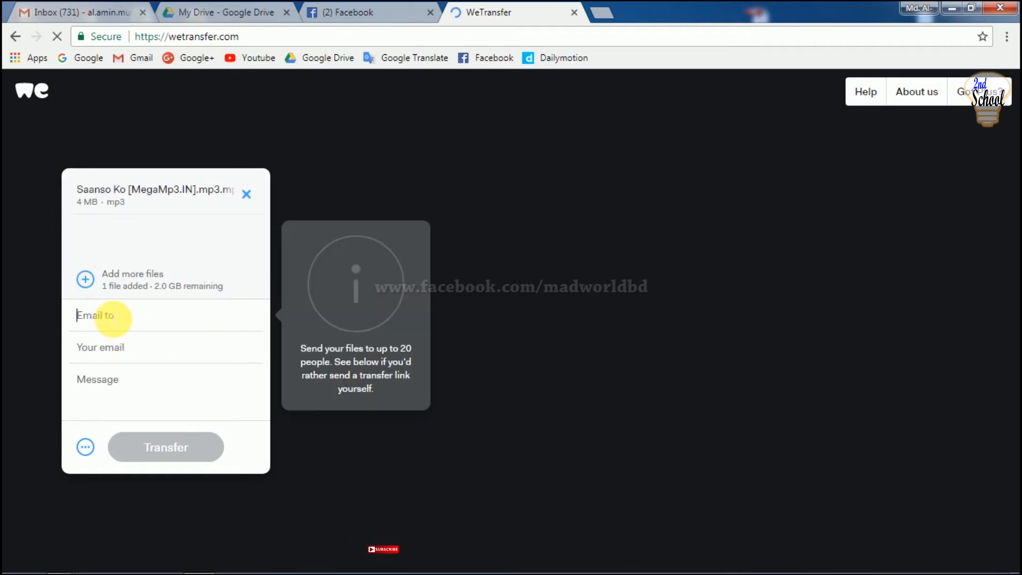
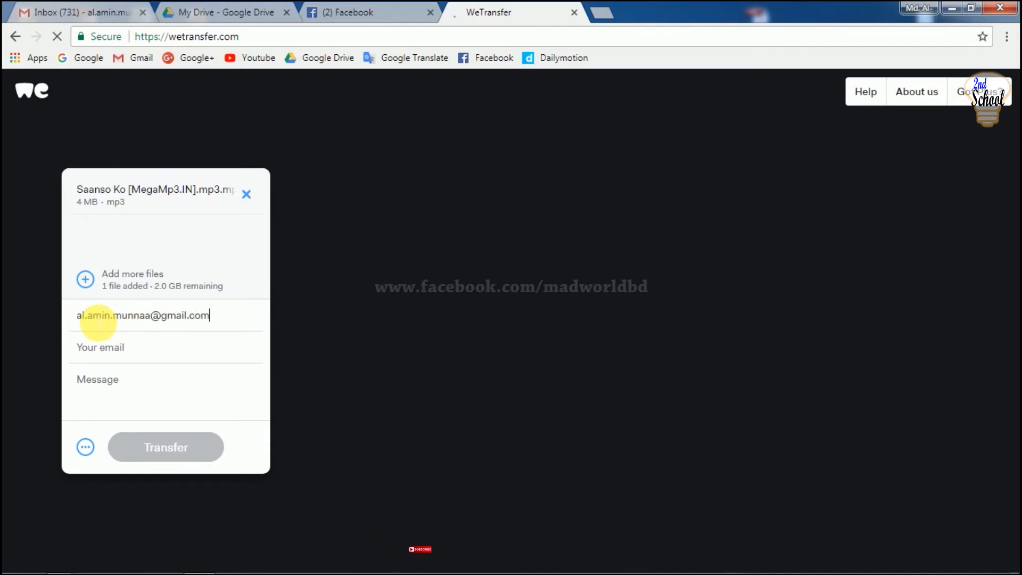
left_click(100, 347)
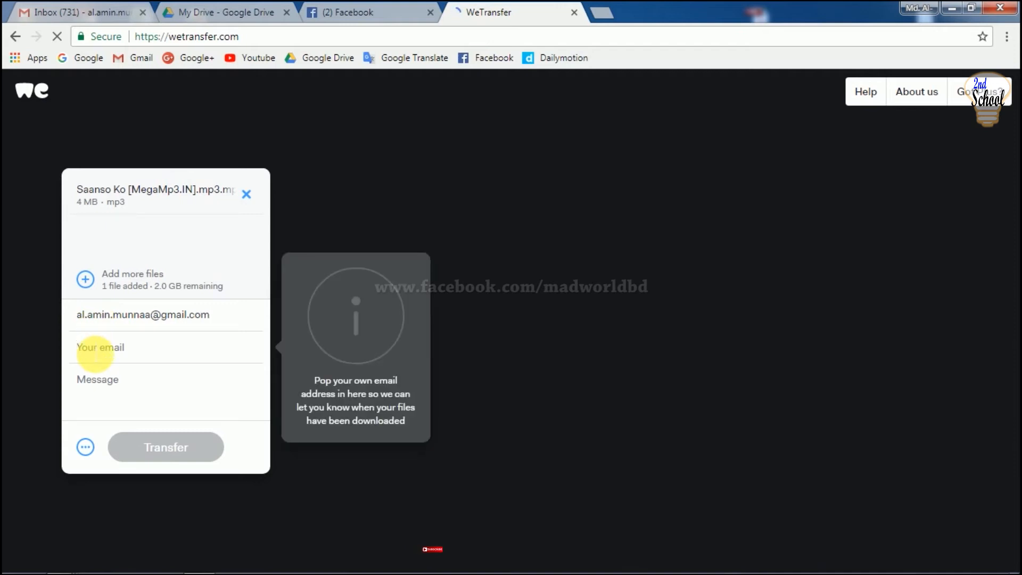
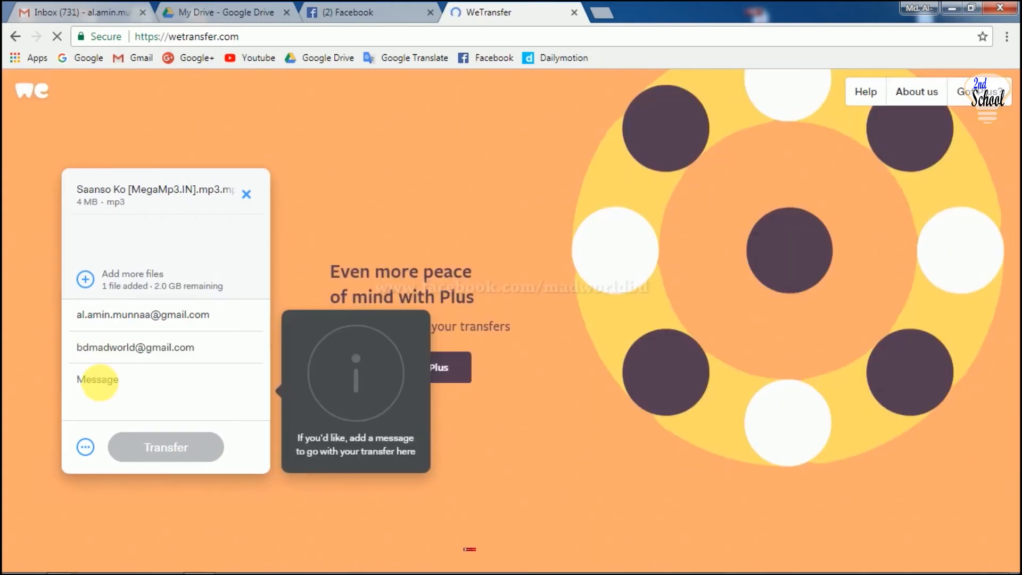
type("Te")
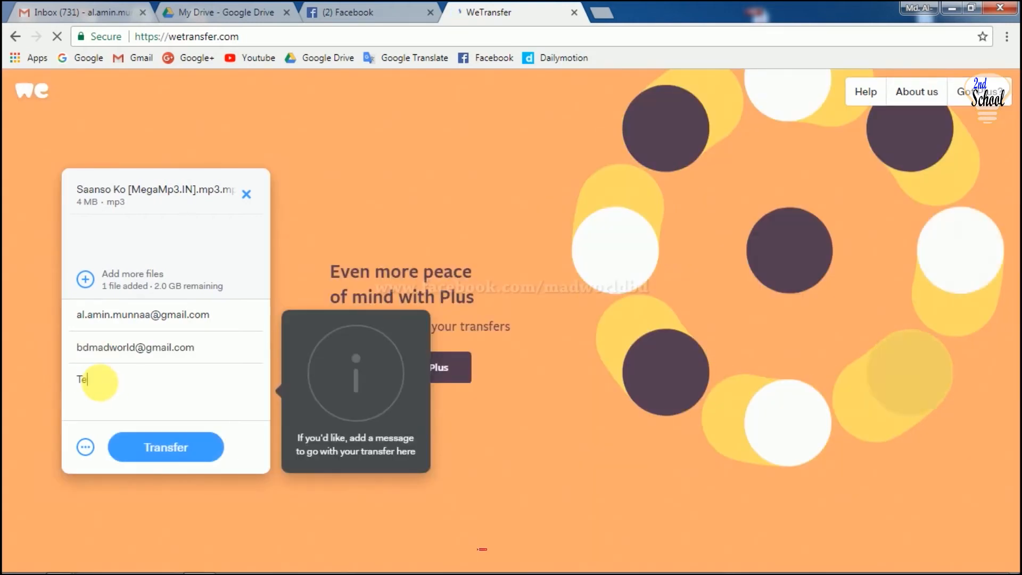
type("st...")
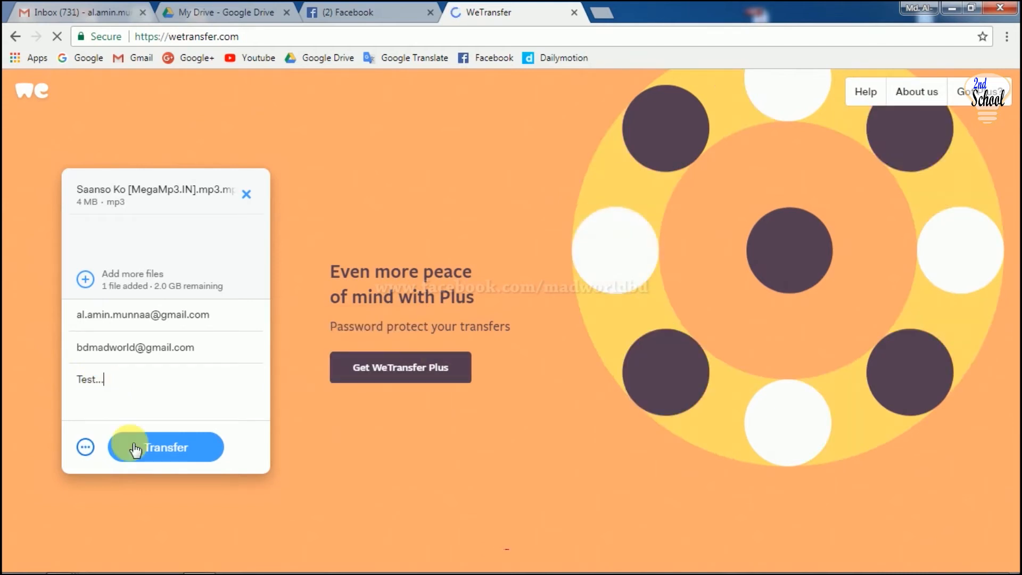
Send the mp3 transfer to the recipient and let the upload begin.
left_click(166, 447)
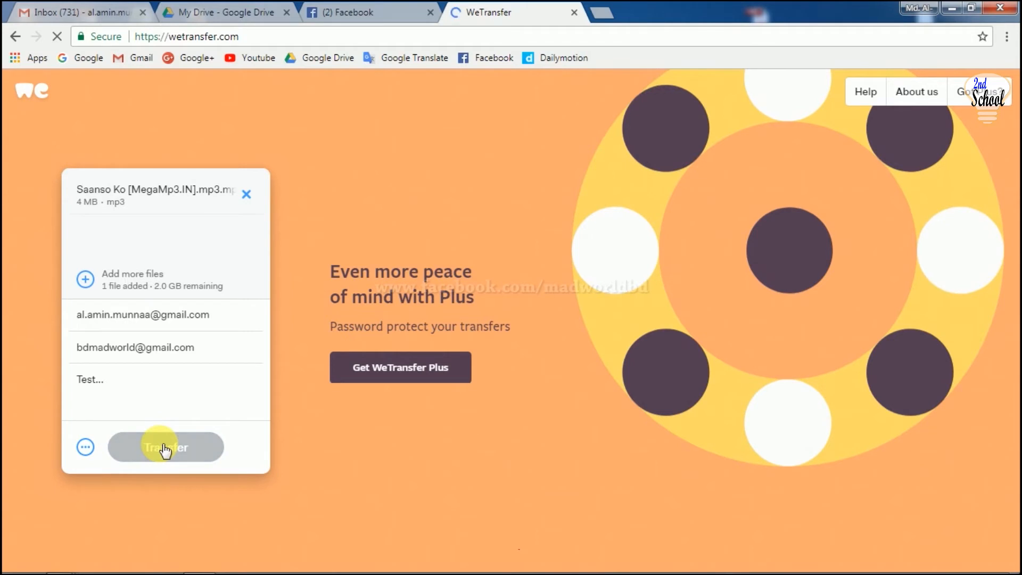
left_click(165, 447)
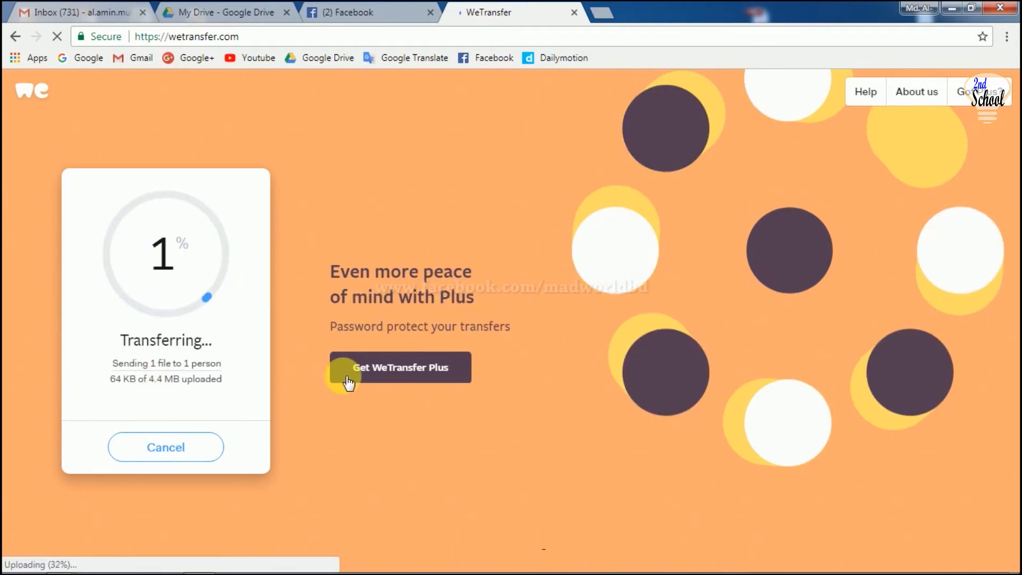
mouse_move(344, 413)
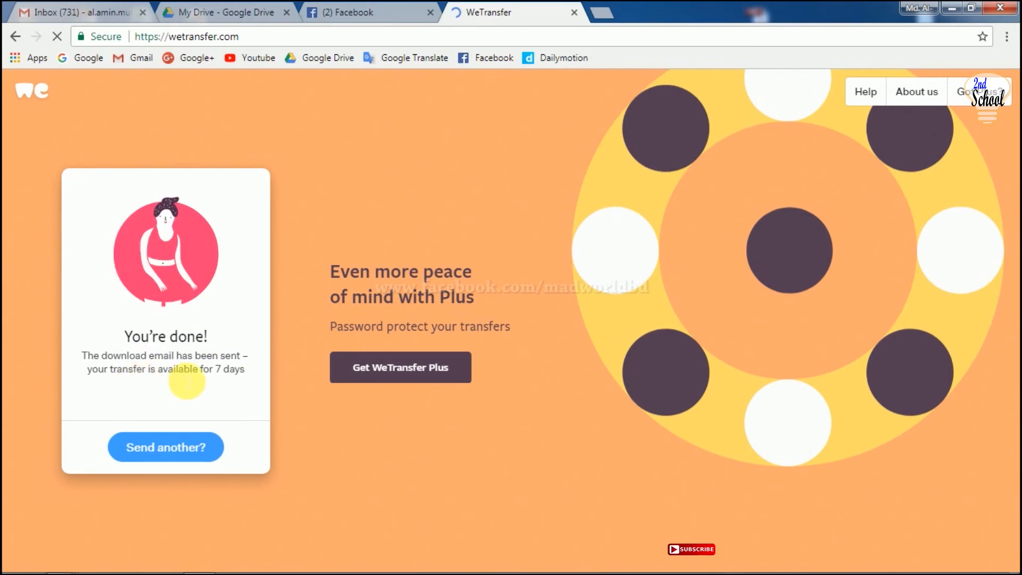
In Gmail, open the WeTransfer notification email and scroll to its Download link.
left_click(77, 12)
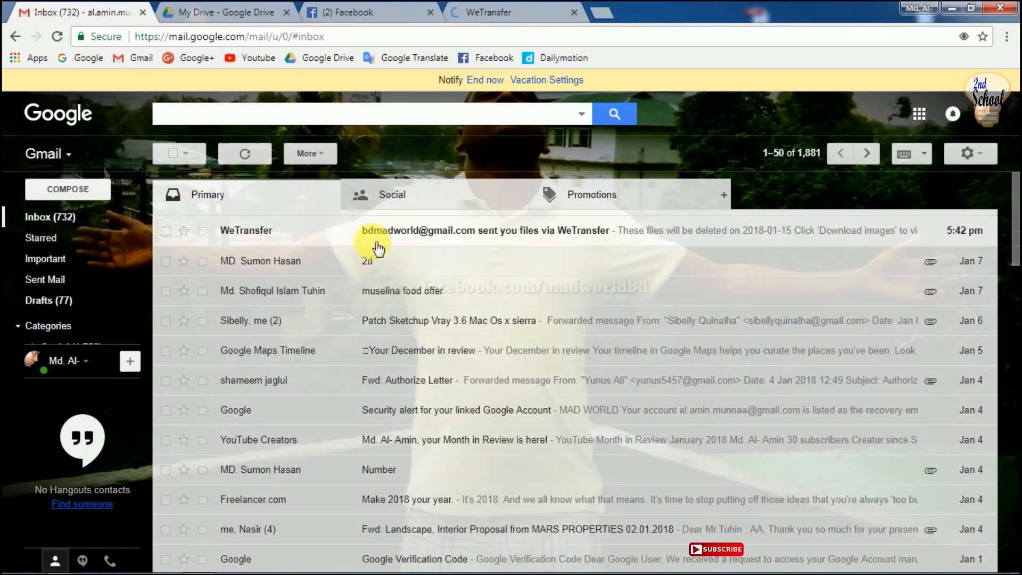
mouse_move(524, 236)
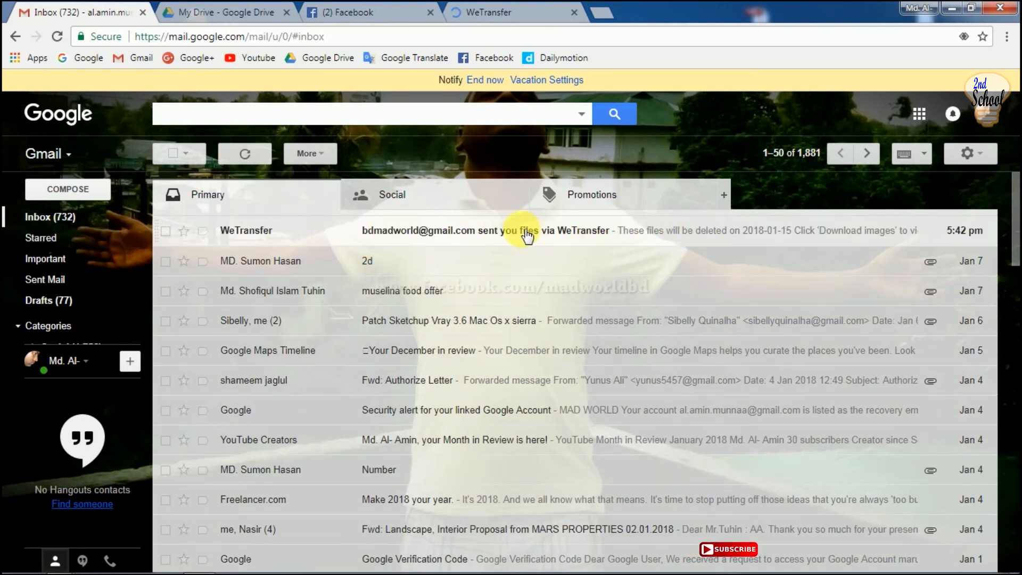
left_click(521, 229)
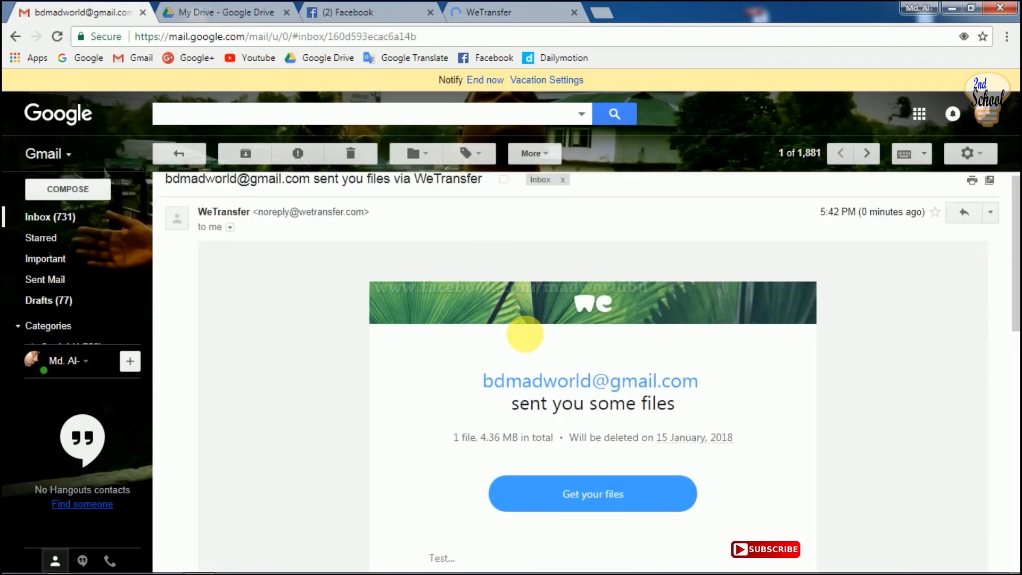
scroll("down", 3)
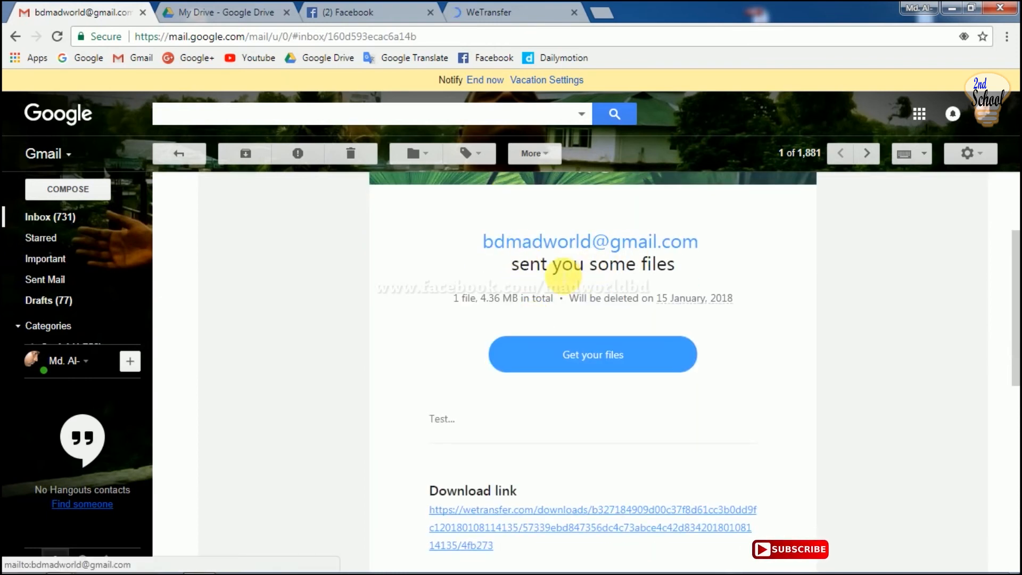
mouse_move(583, 307)
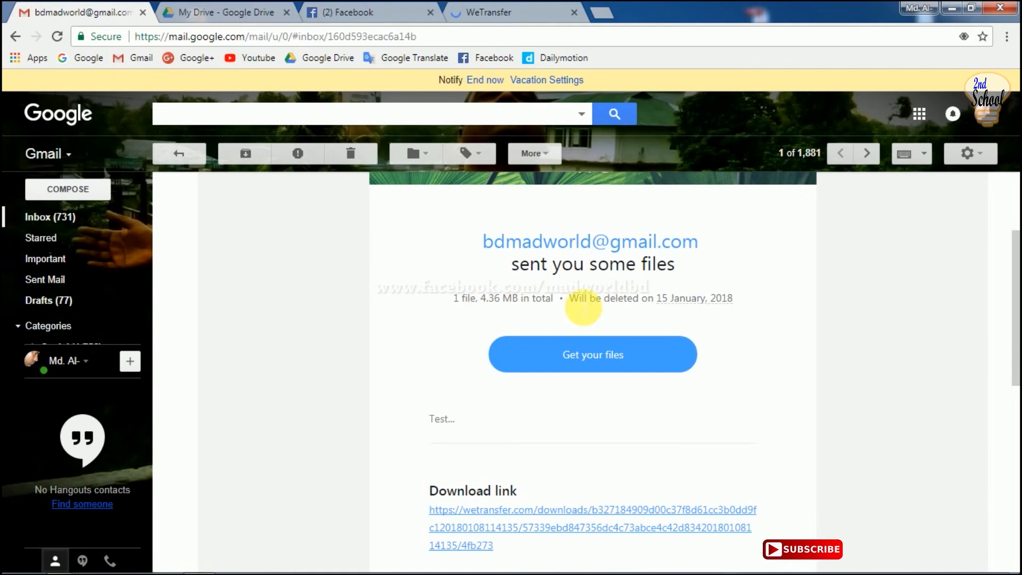
mouse_move(632, 341)
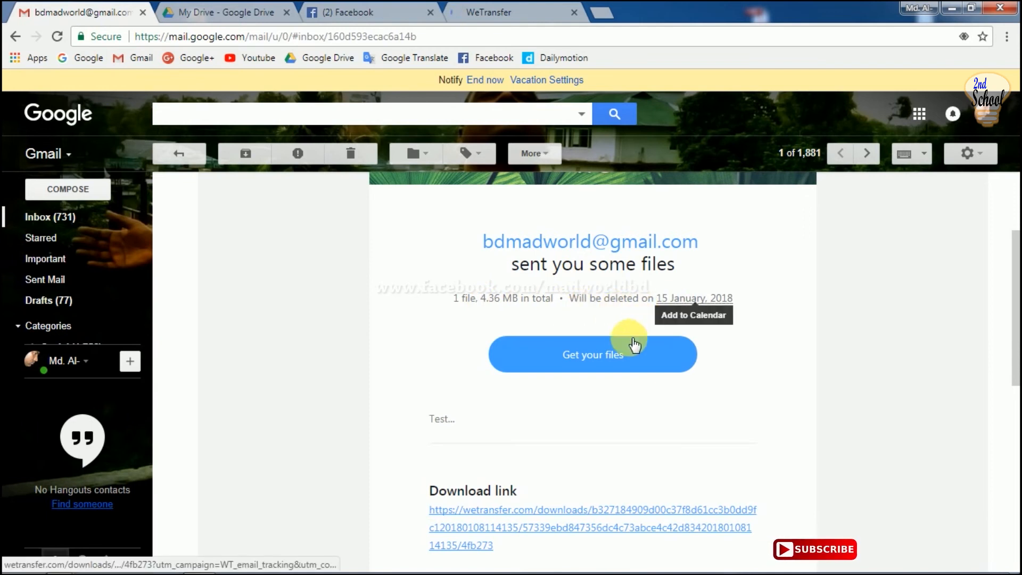
scroll("down", 3)
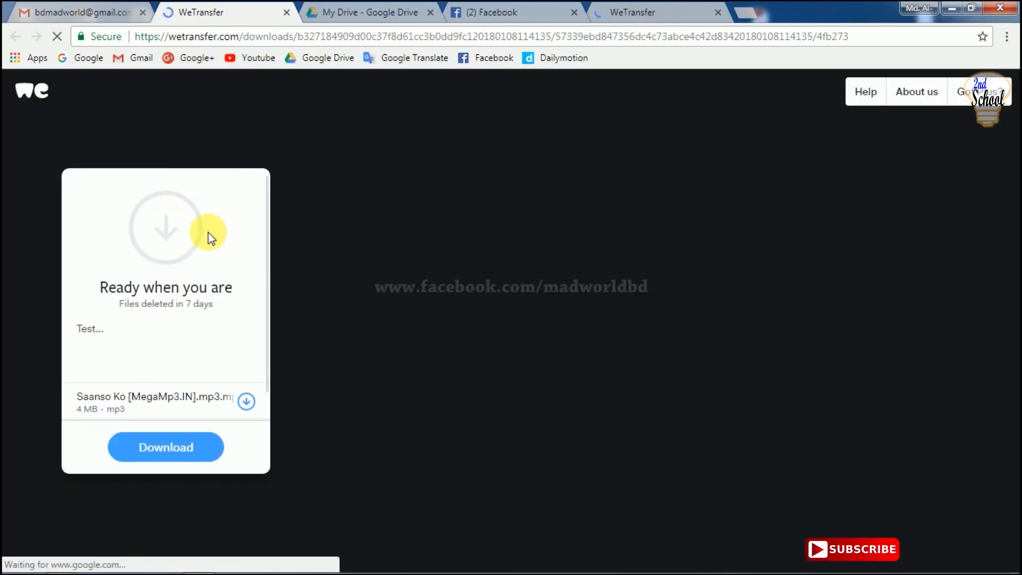
mouse_move(150, 256)
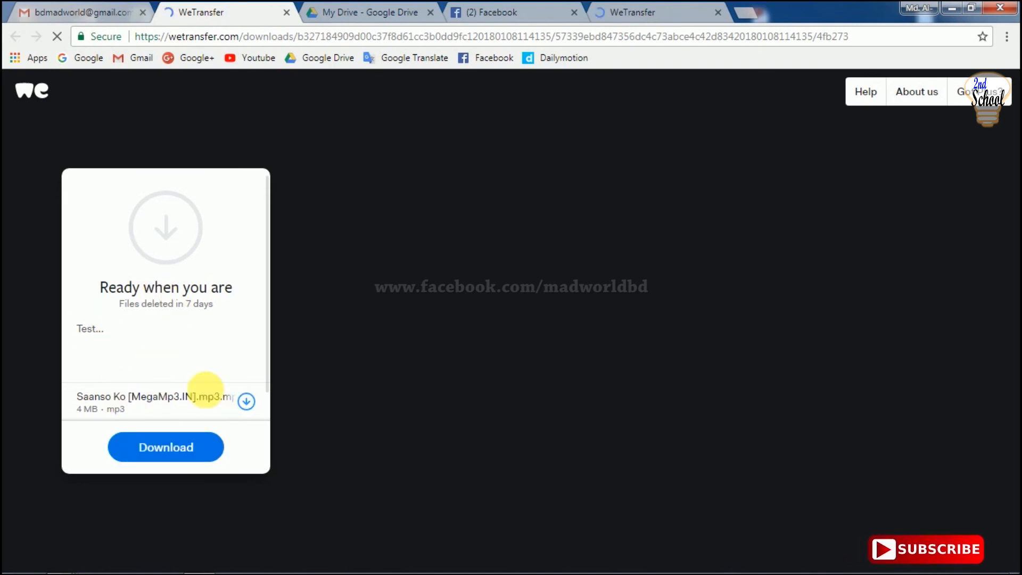
mouse_move(185, 370)
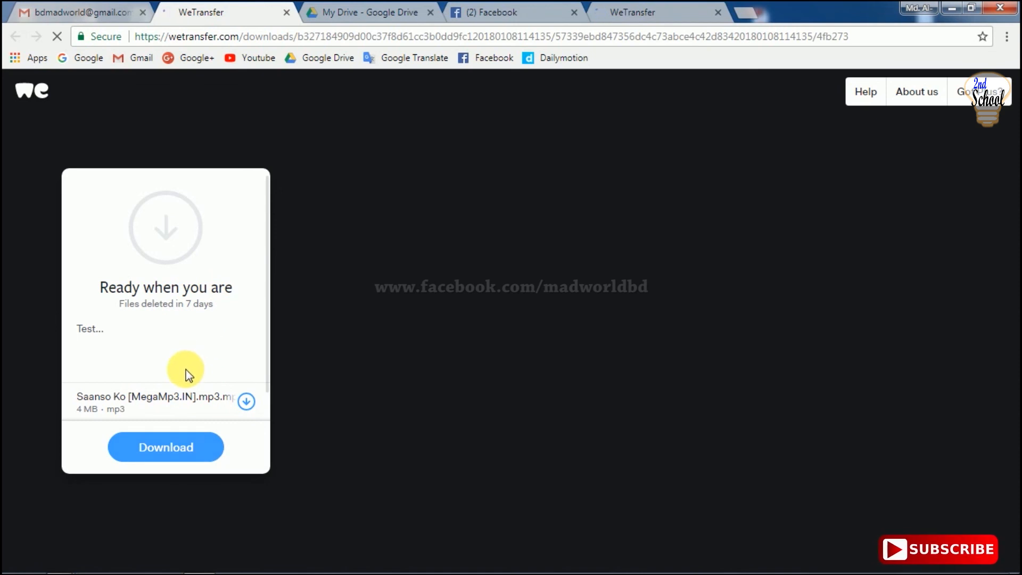